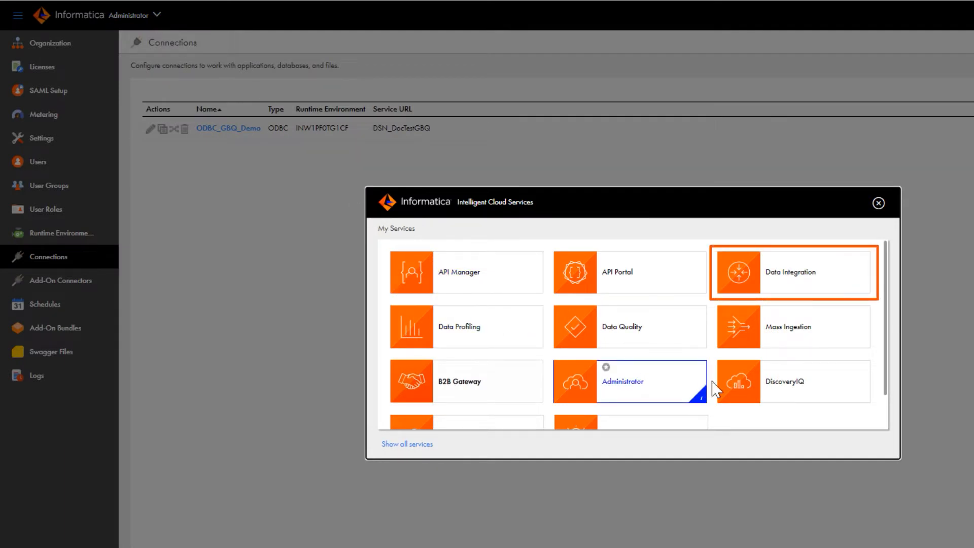
mouse_move(797, 284)
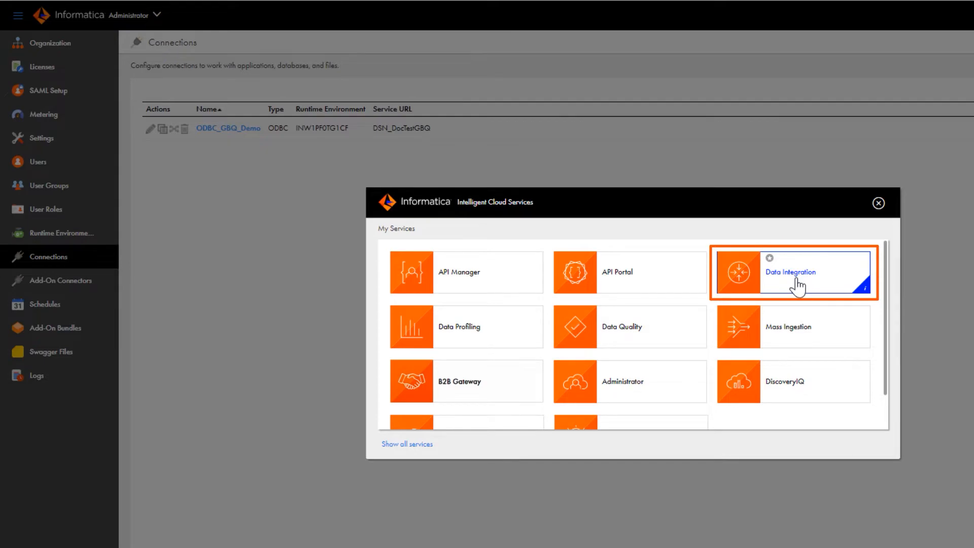
Open the Data Integration service and create a new mapping, Mapping147.
left_click(793, 272)
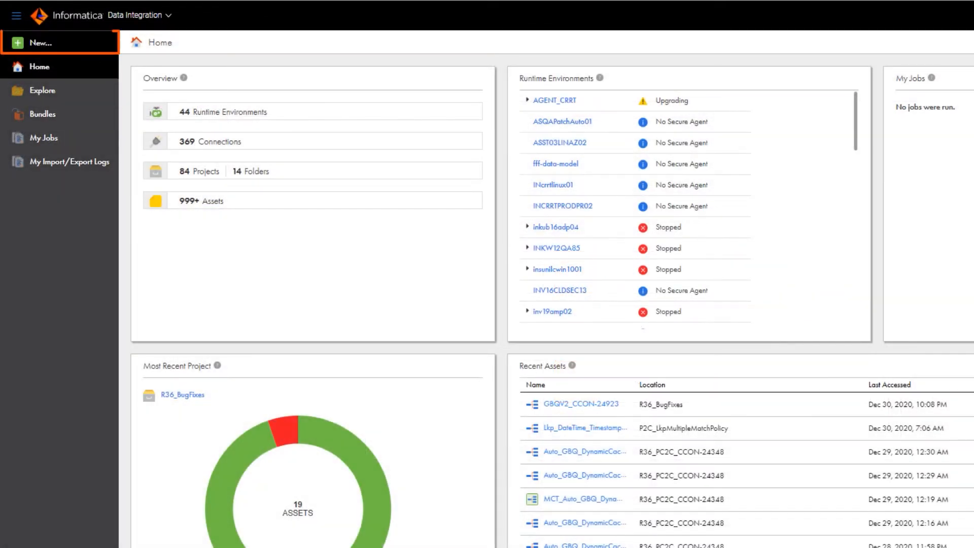
left_click(40, 43)
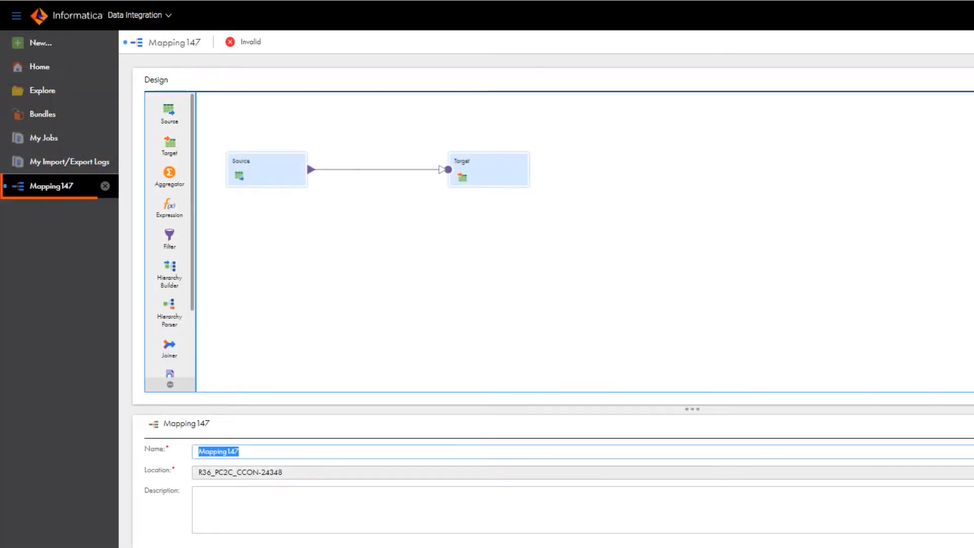
Set the first source's connection to ODBC_GBQ_Demo by searching for 'GBQ' and 'demo'.
type("GBQ_PDO_De")
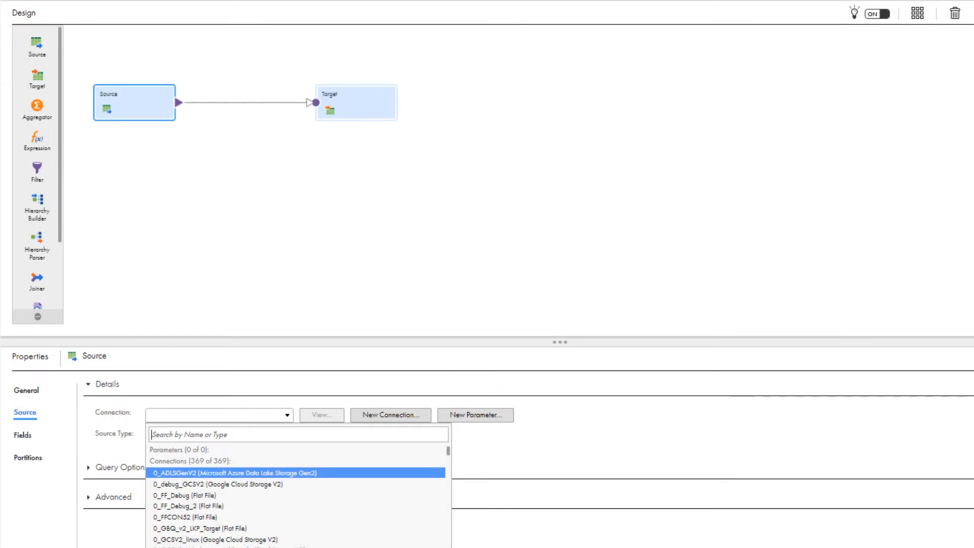
type("GBQ")
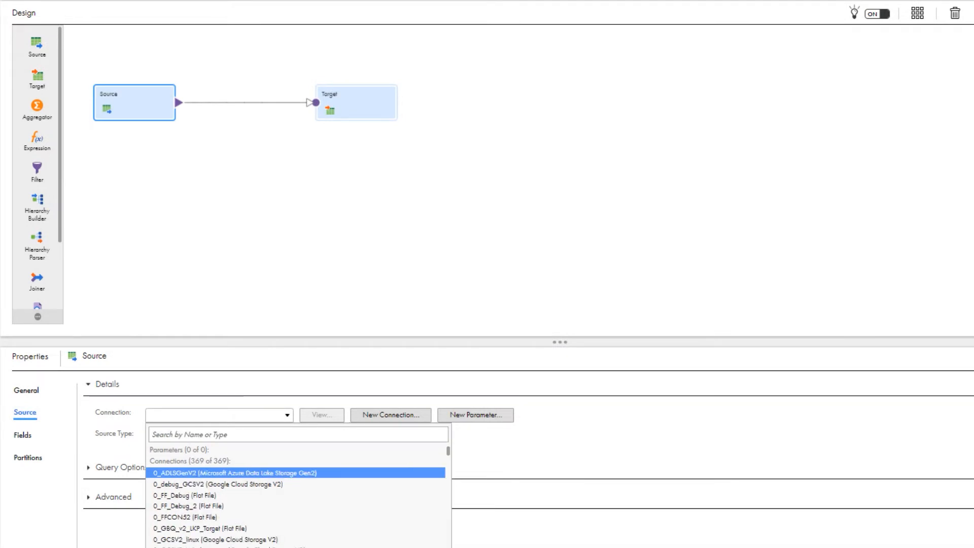
type("demo")
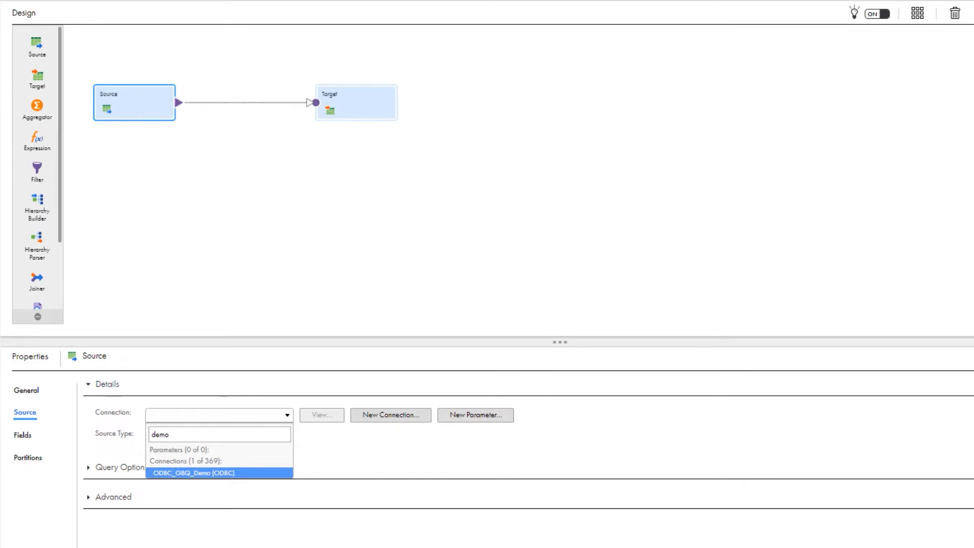
left_click(191, 473)
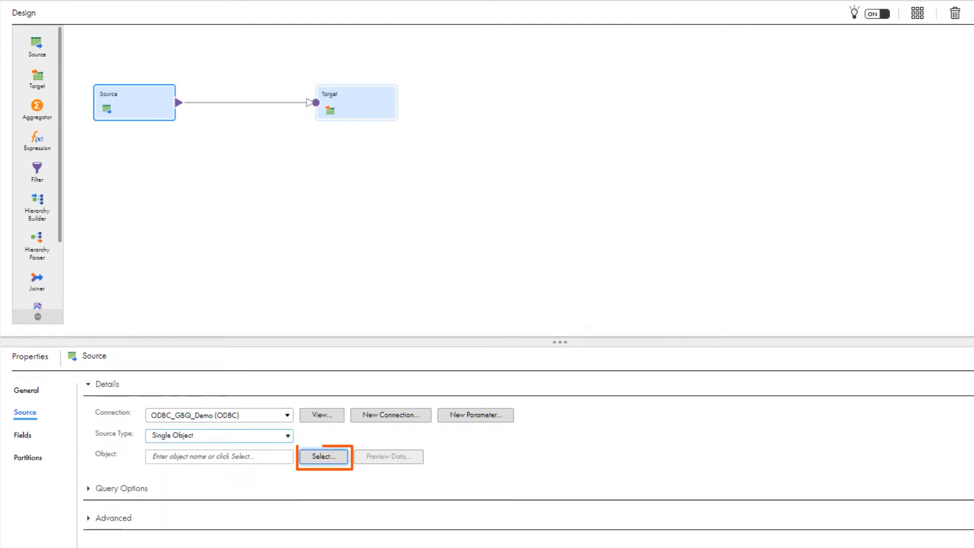
Choose Sales_Report_August as the first source's table.
left_click(323, 455)
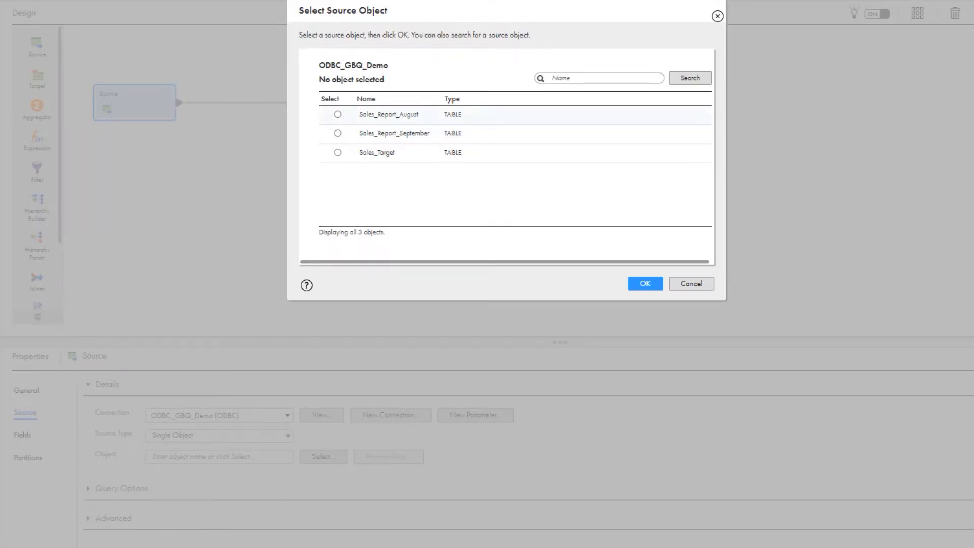
left_click(338, 115)
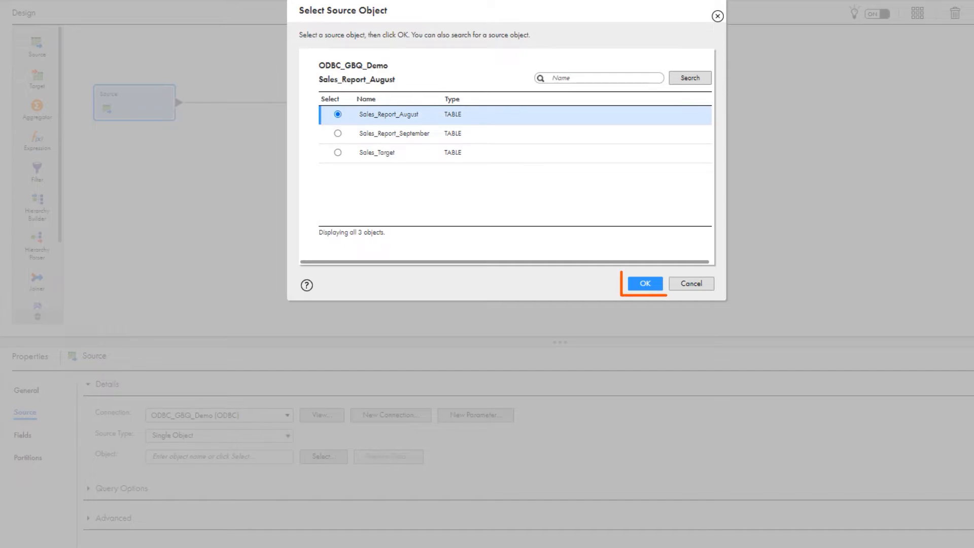
left_click(646, 283)
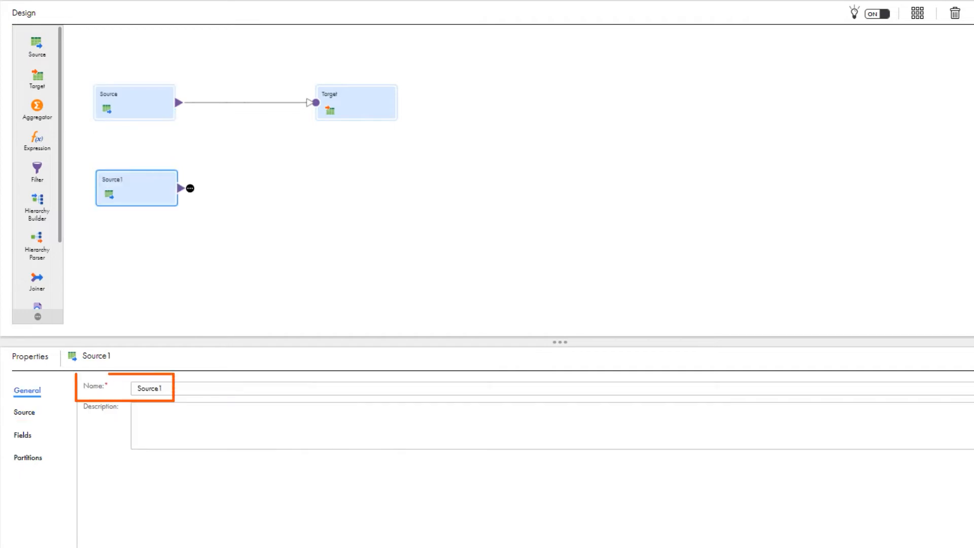
Point Source1 at the Sales_Report_September table on the ODBC_GBQ_Demo connection.
left_click(24, 412)
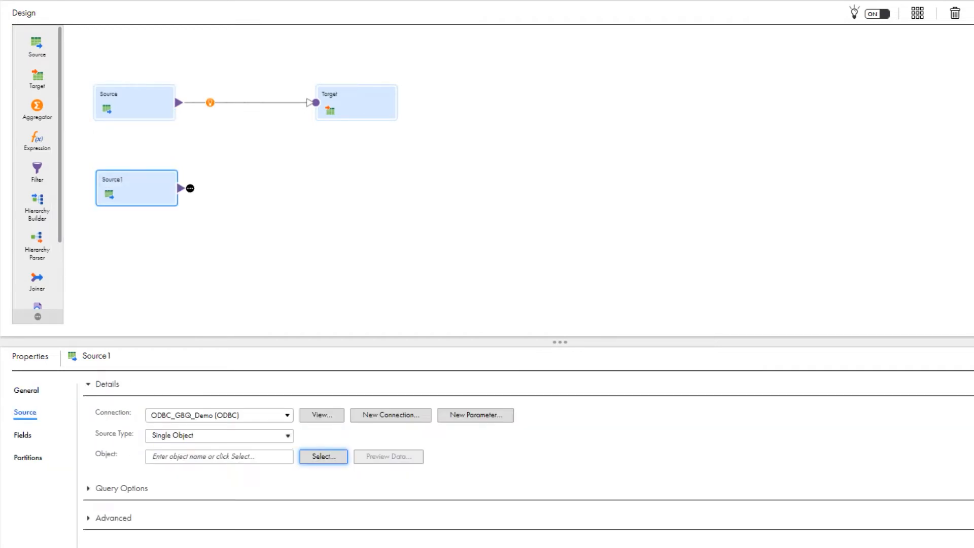
left_click(323, 455)
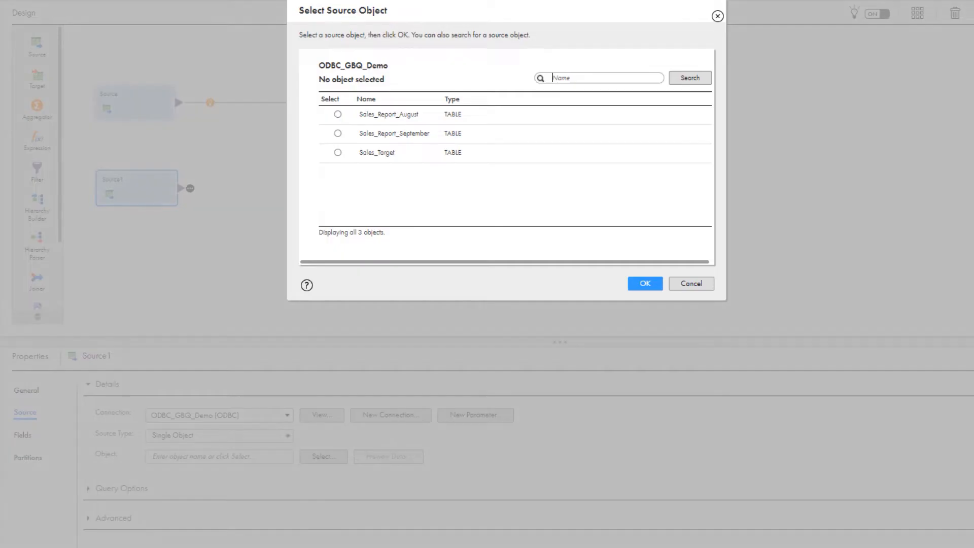
left_click(337, 133)
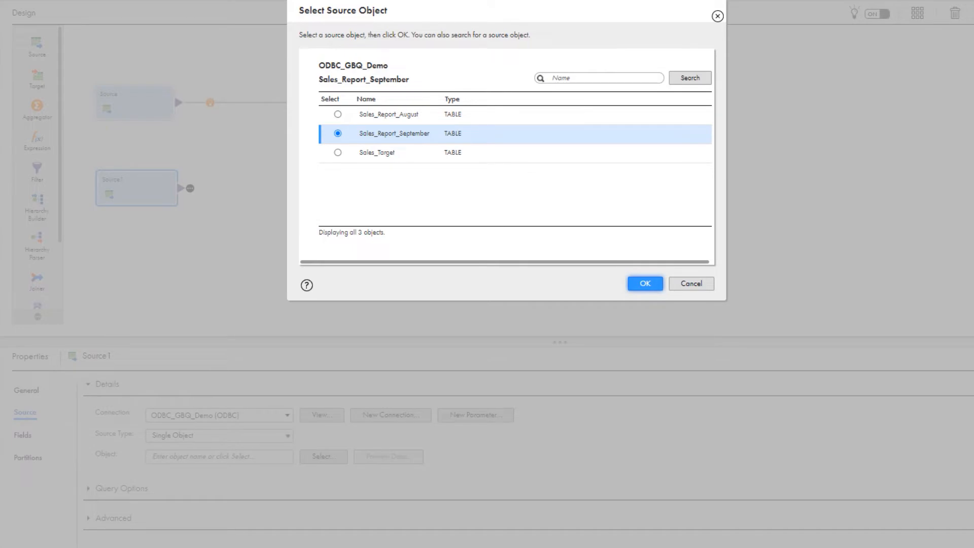
left_click(644, 283)
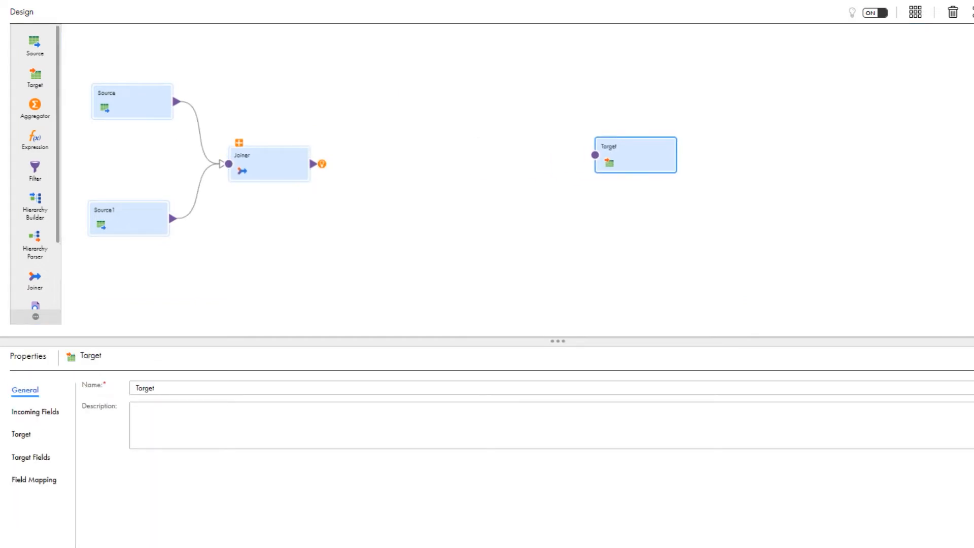
Configure the Joiner's join condition and route its output through an Expression to the Target.
left_click(267, 163)
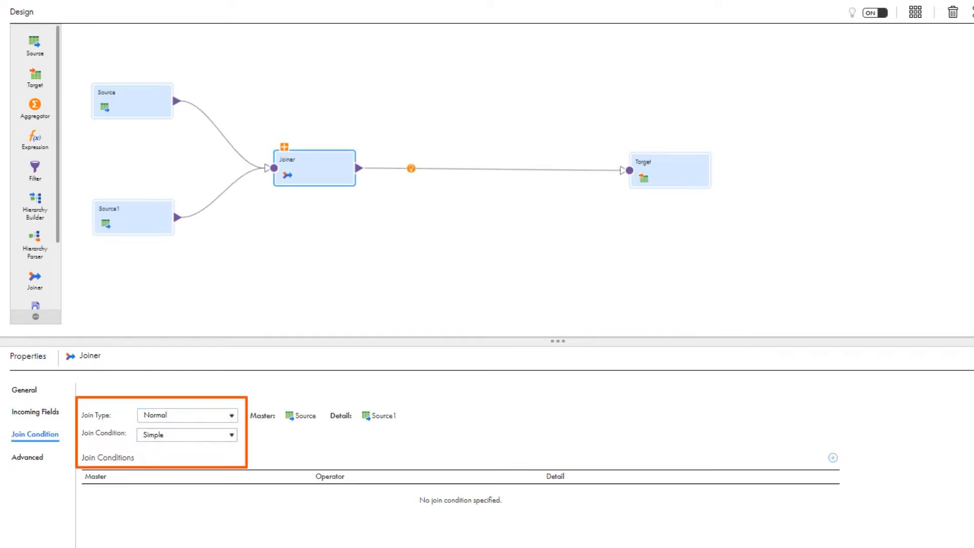
left_click(832, 457)
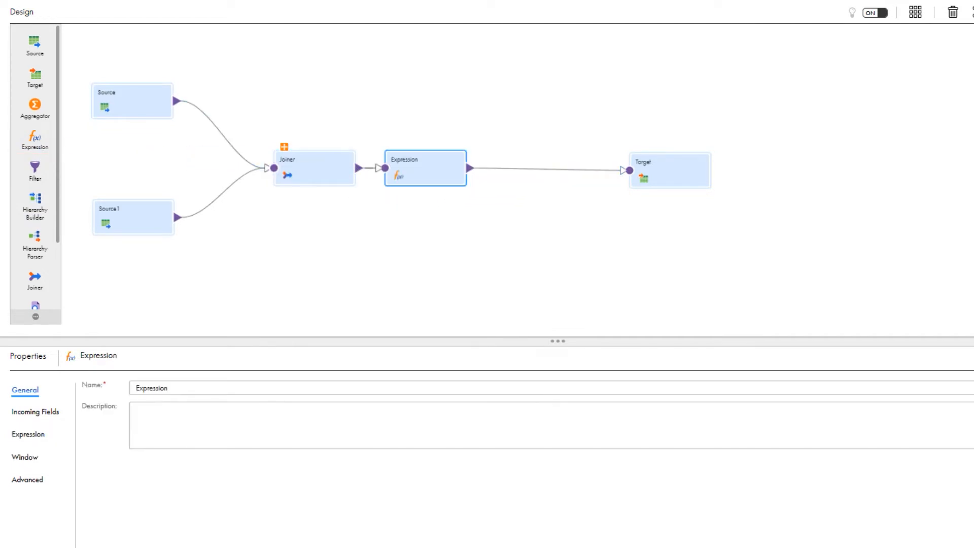
Add a bigint Total_Sales field computing (src_Price*src_Quantity)+(src1_Price*src1_Quantity).
left_click(27, 433)
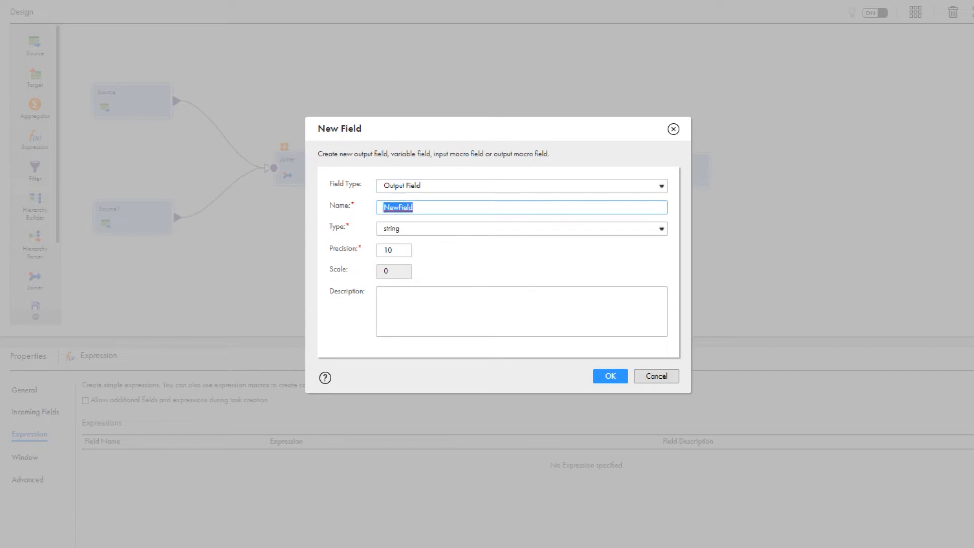
left_click(660, 228)
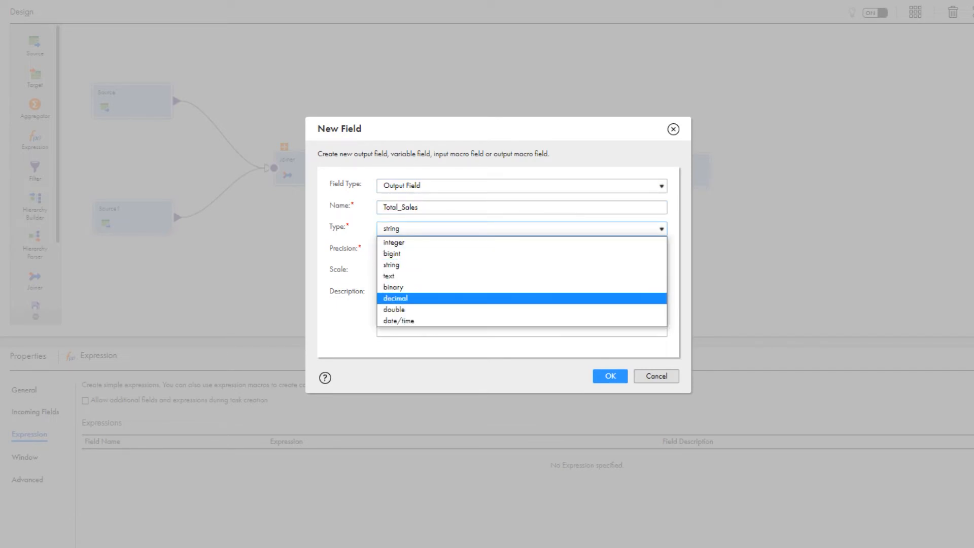
left_click(392, 252)
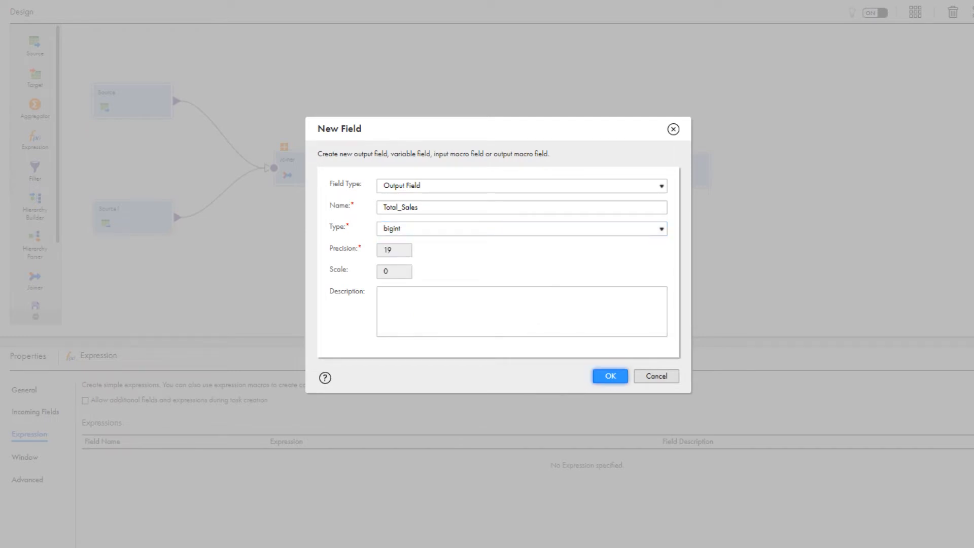
left_click(609, 376)
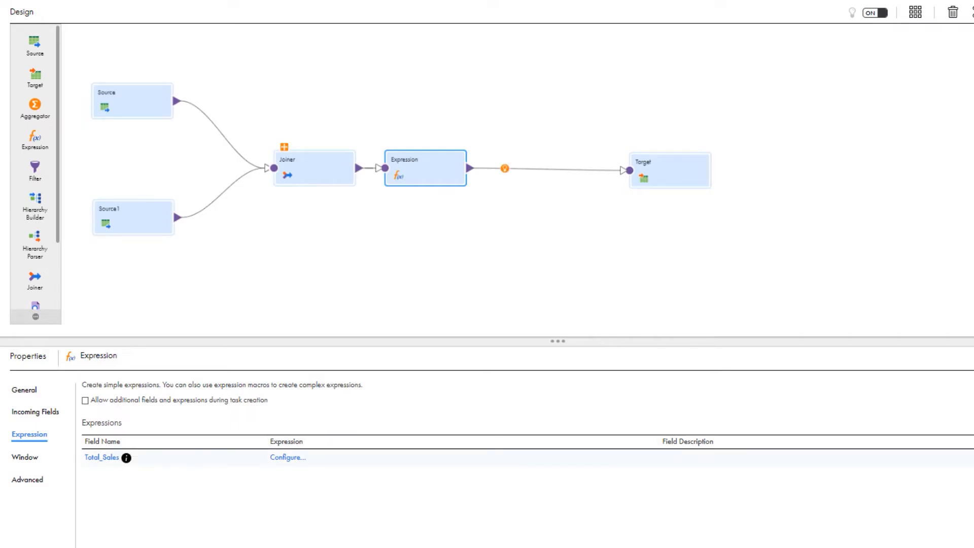
left_click(287, 457)
type("To")
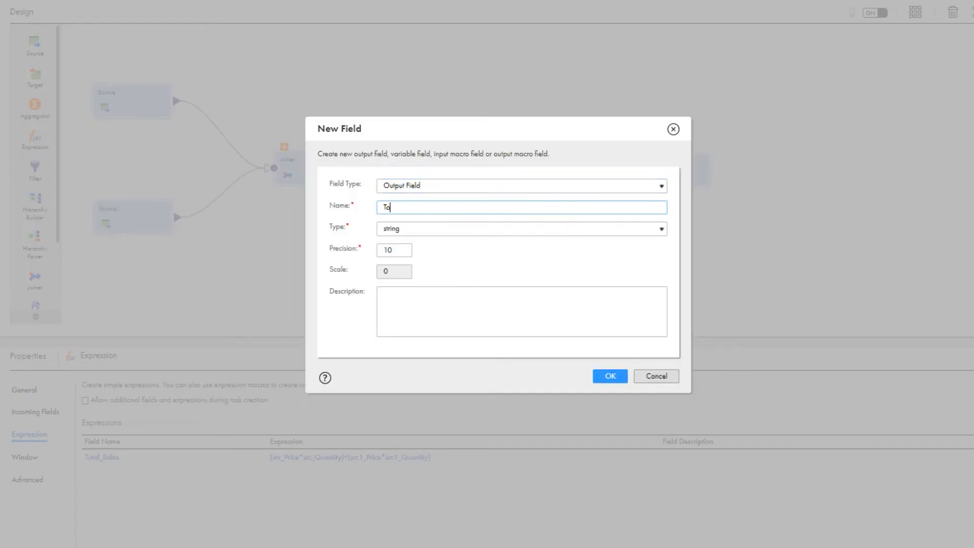
Add an integer Total_Quantities_Sold field computing src_Quantity+src1_Quantity and validate it.
left_click(660, 228)
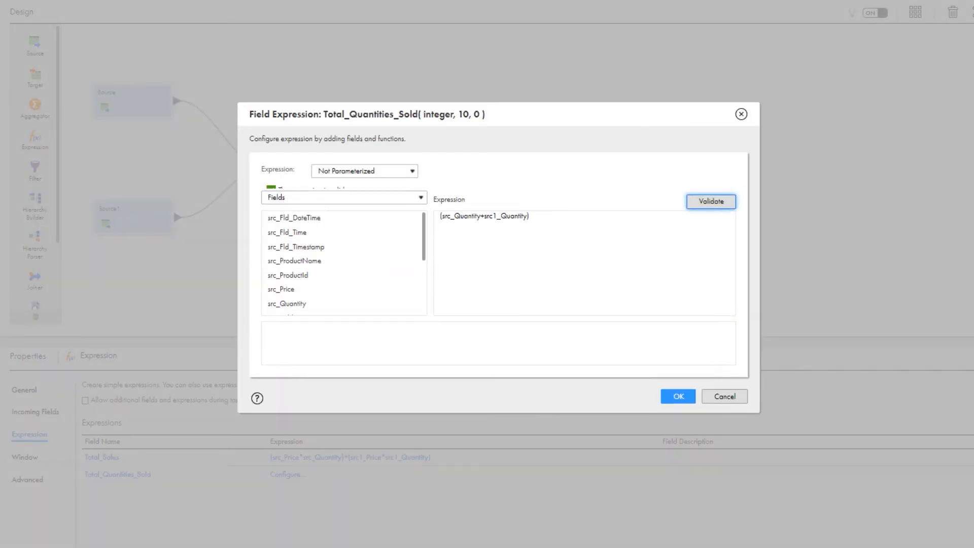
left_click(710, 201)
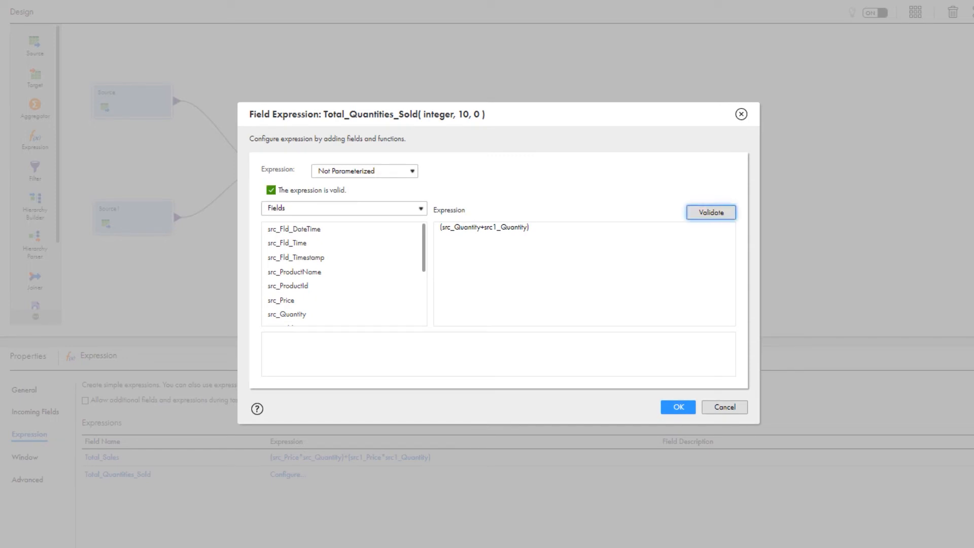
left_click(677, 407)
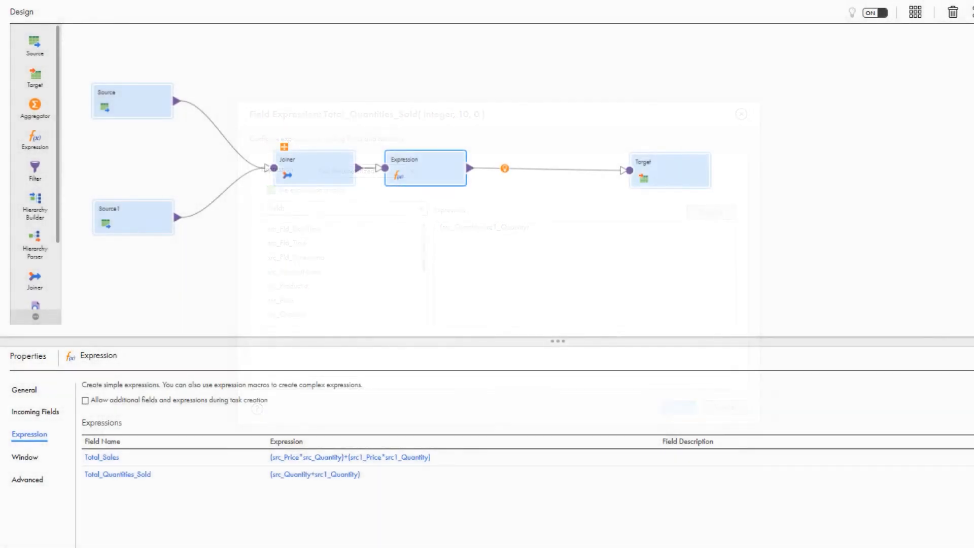
Write the Target into Sales_Target over ODBC_GBQ_Demo with the Insert operation.
left_click(576, 168)
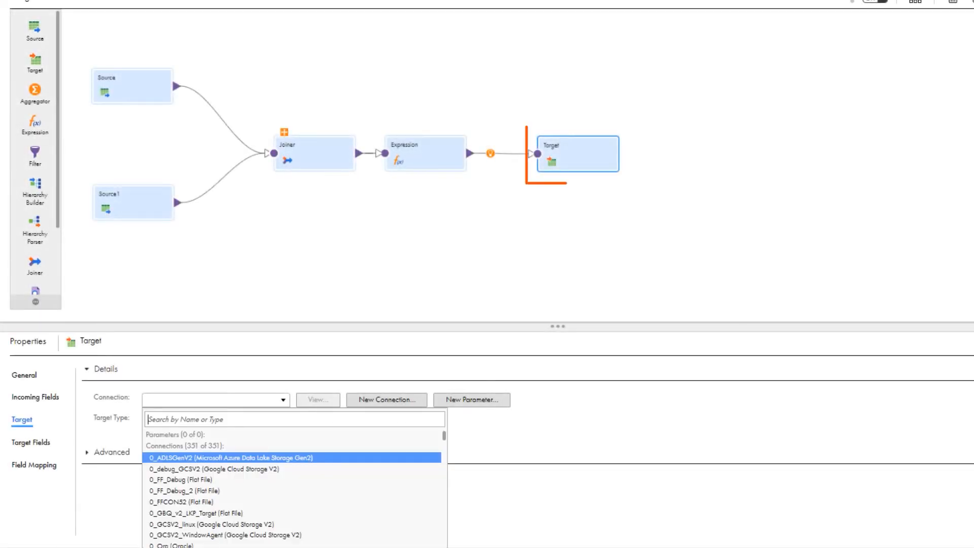
type("demo")
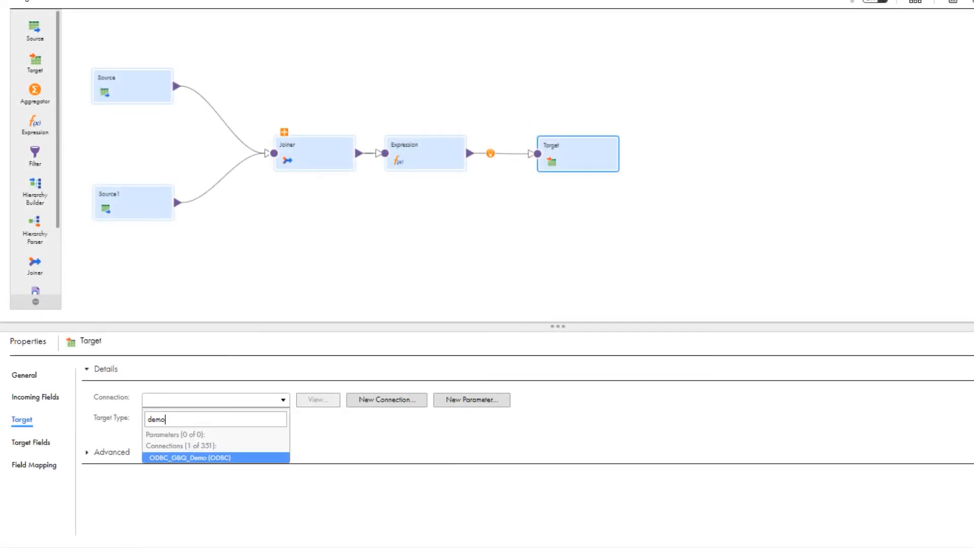
left_click(187, 458)
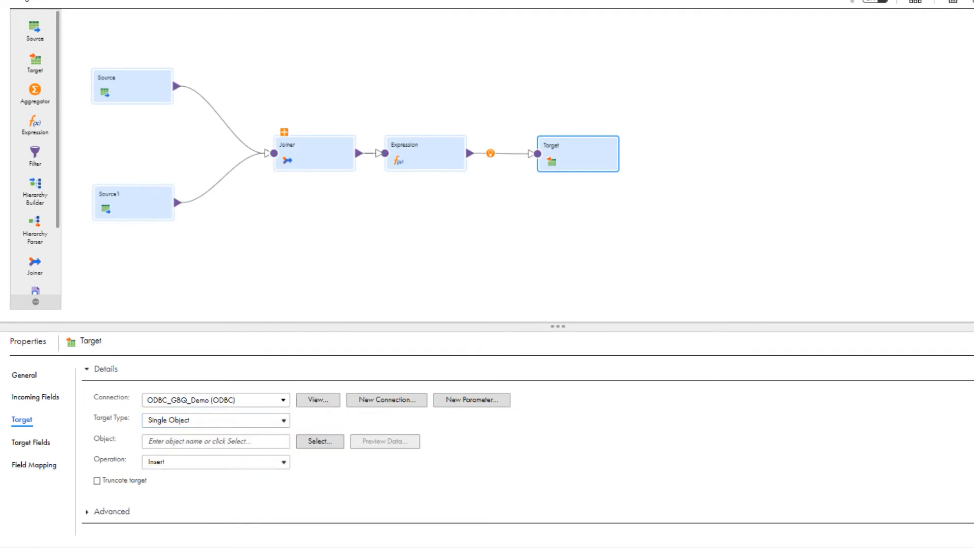
left_click(319, 442)
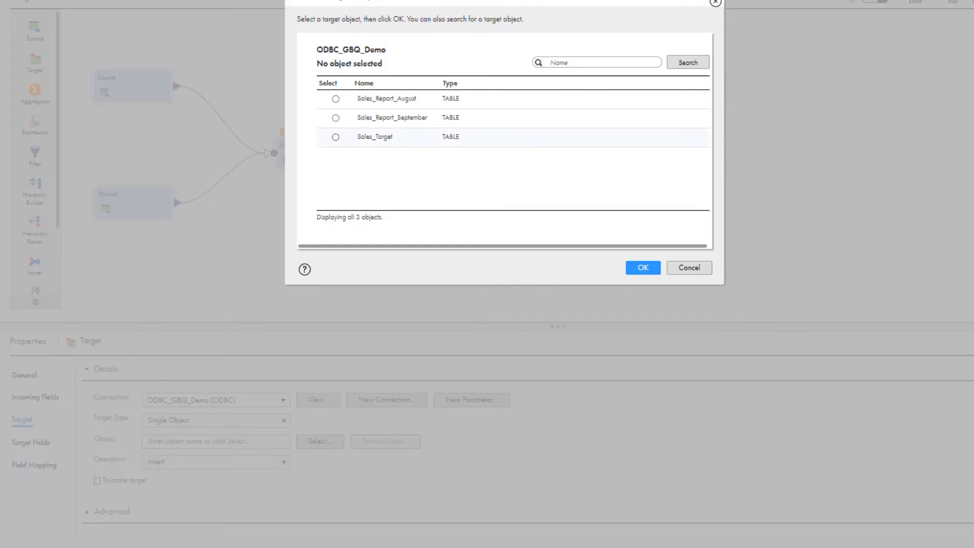
left_click(336, 137)
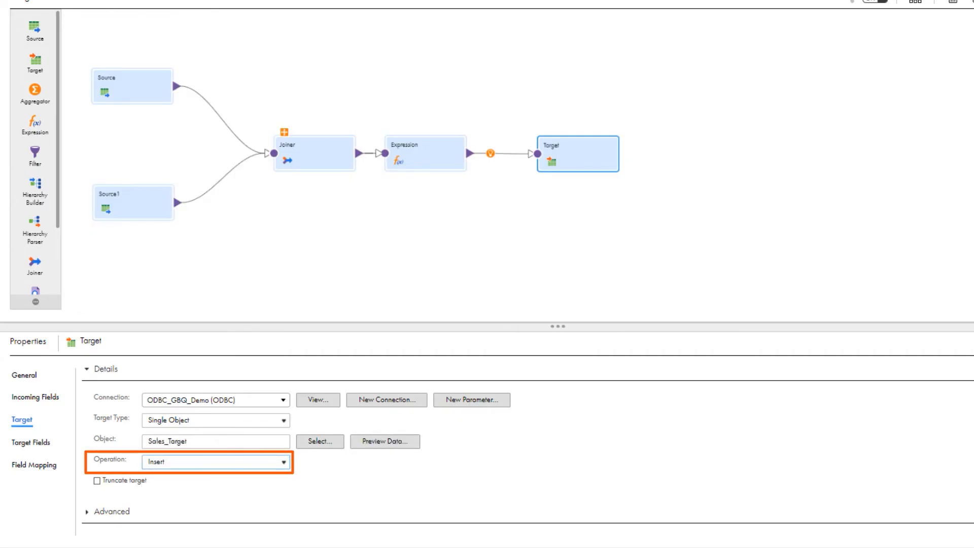
left_click(31, 443)
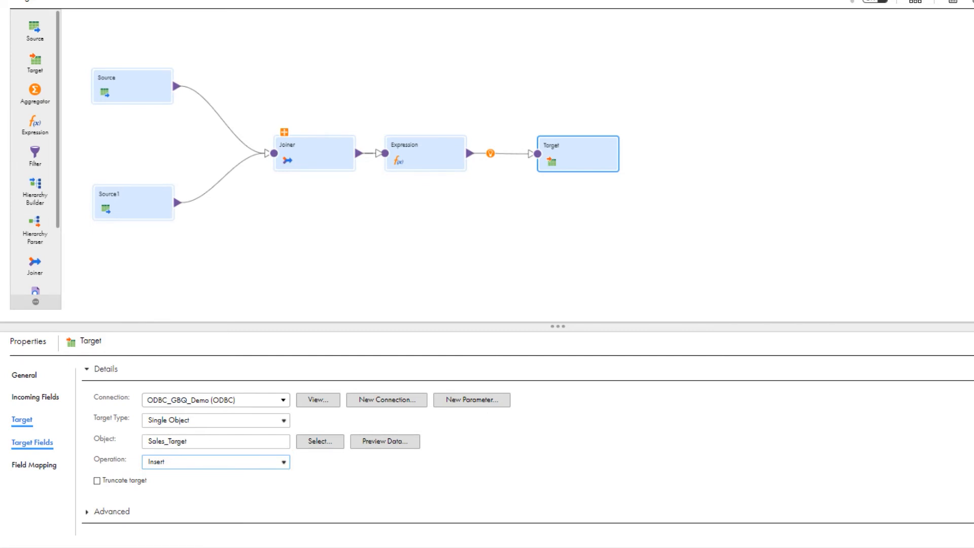
Map incoming Total_Sales onto the target's Total_Sales column in Field Mapping.
left_click(32, 442)
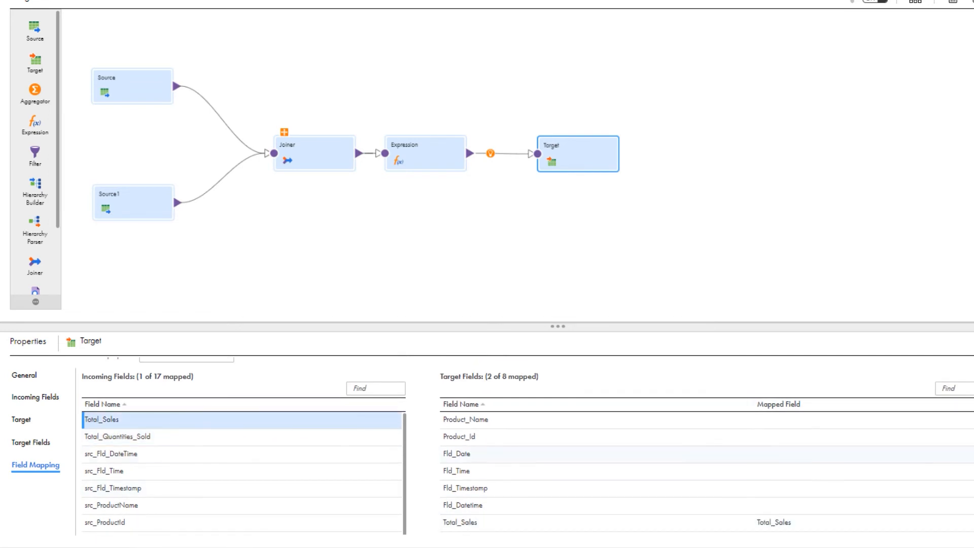
scroll("down", 3)
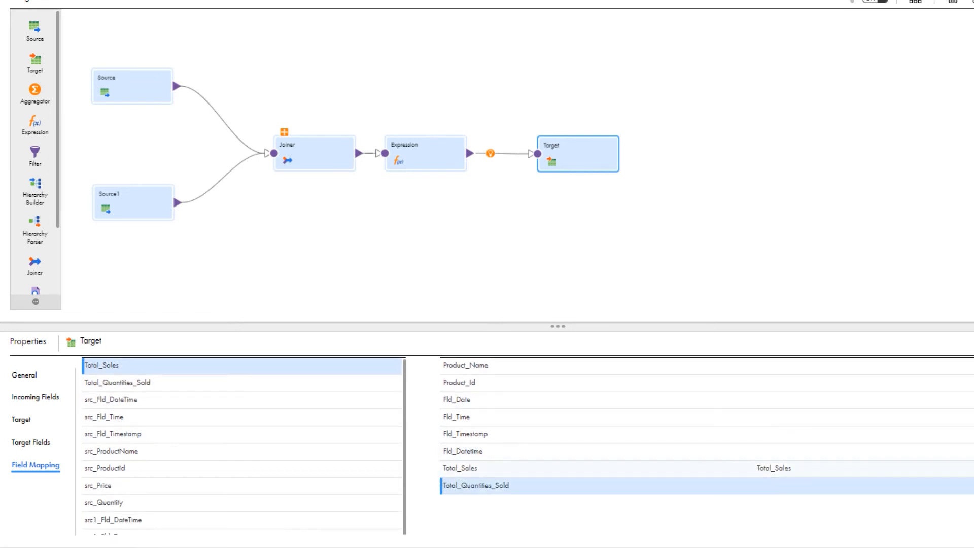